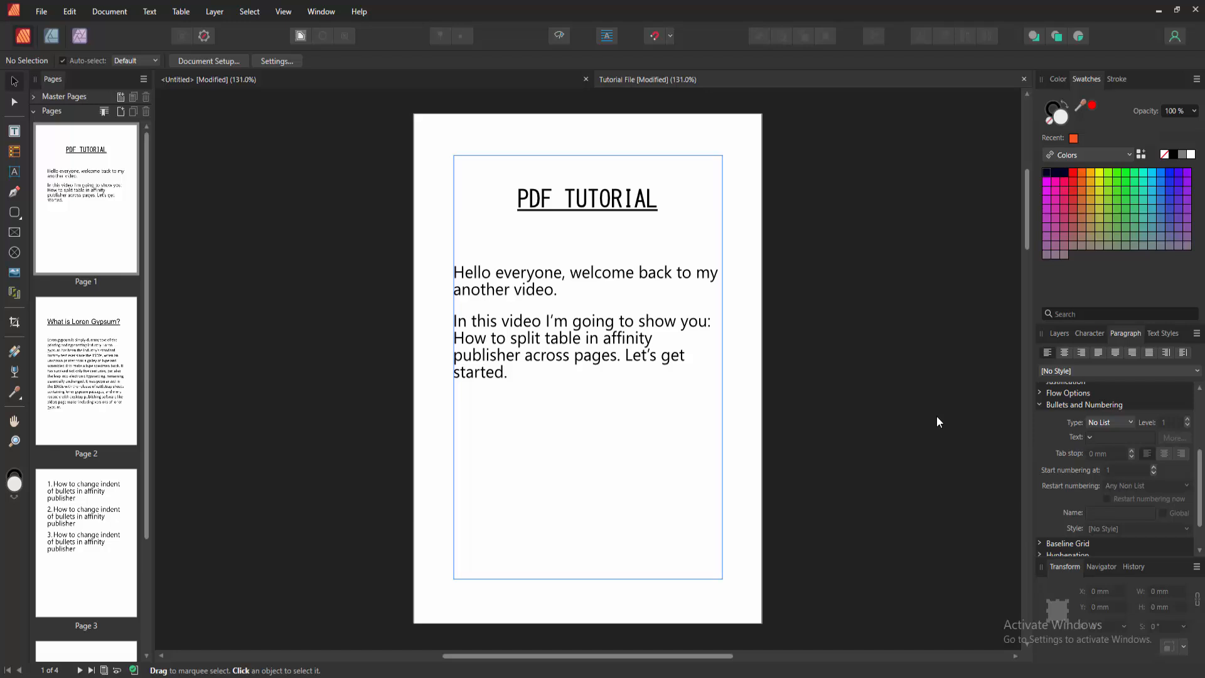
mouse_move(822, 379)
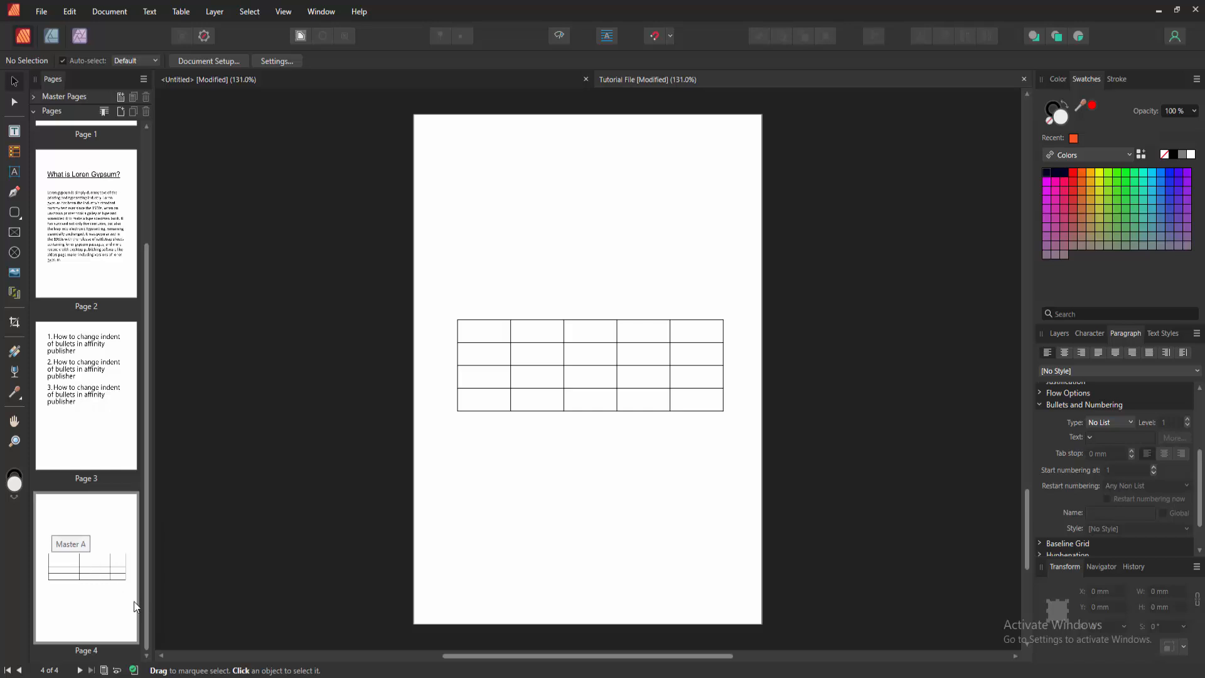
Insert 3 blank pages after page 4 via the Pages panel, making seven pages total.
right_click(86, 568)
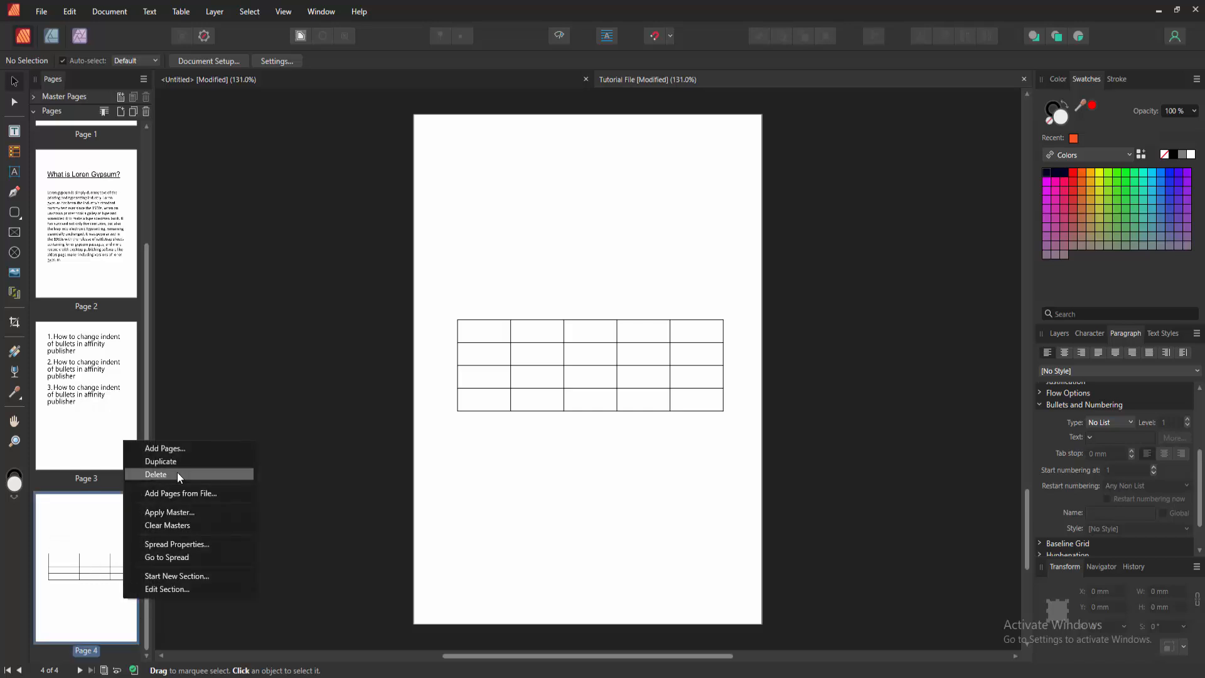
left_click(165, 448)
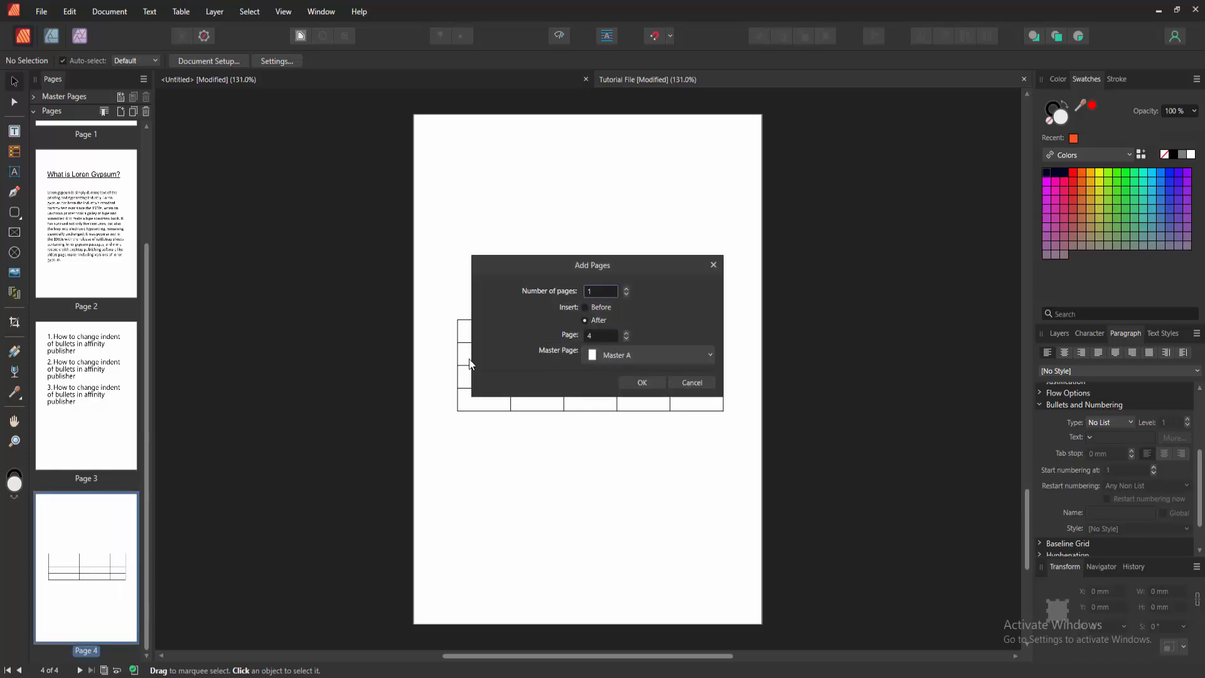
mouse_move(600, 292)
type("3")
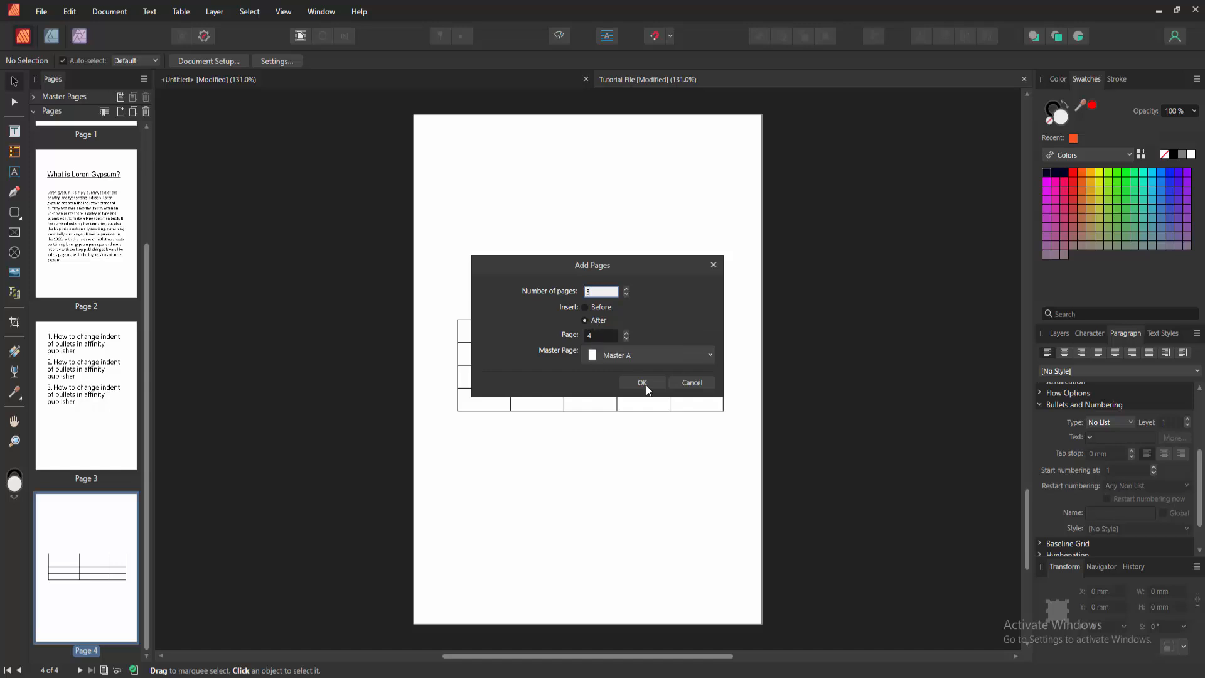
left_click(642, 381)
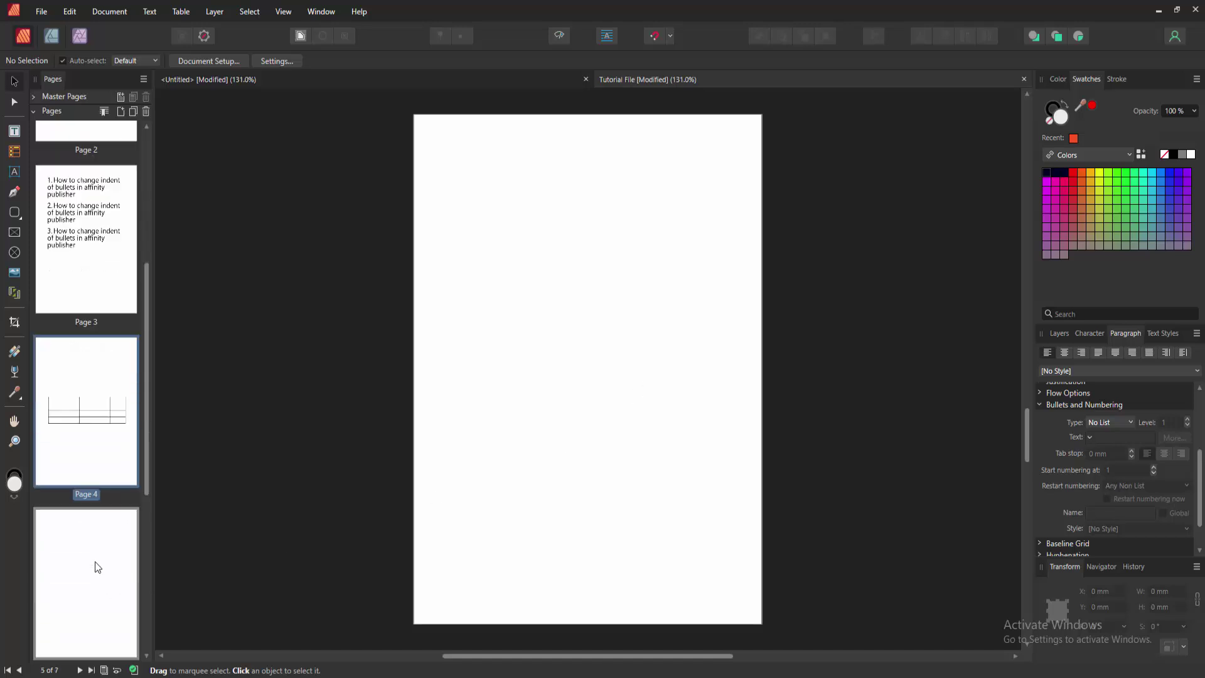
Drag the table's add-rows handle down so it holds about thirteen rows filling page 4.
scroll("down", 3)
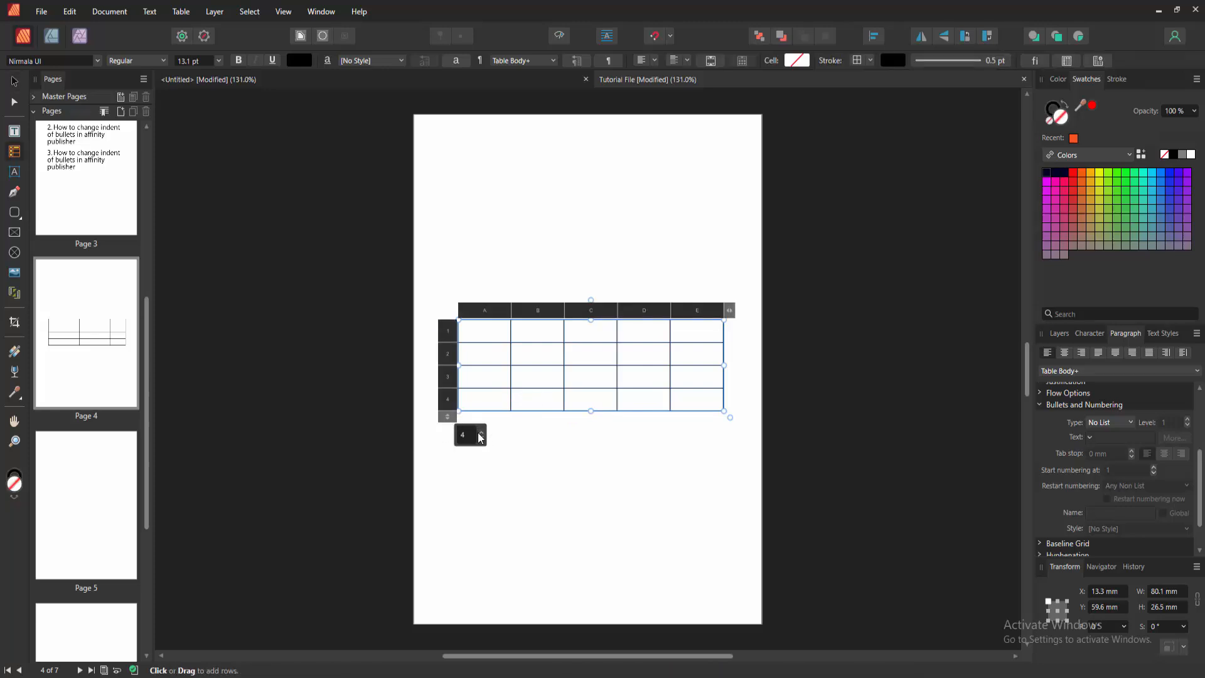
left_click_drag(471, 434, 471, 623)
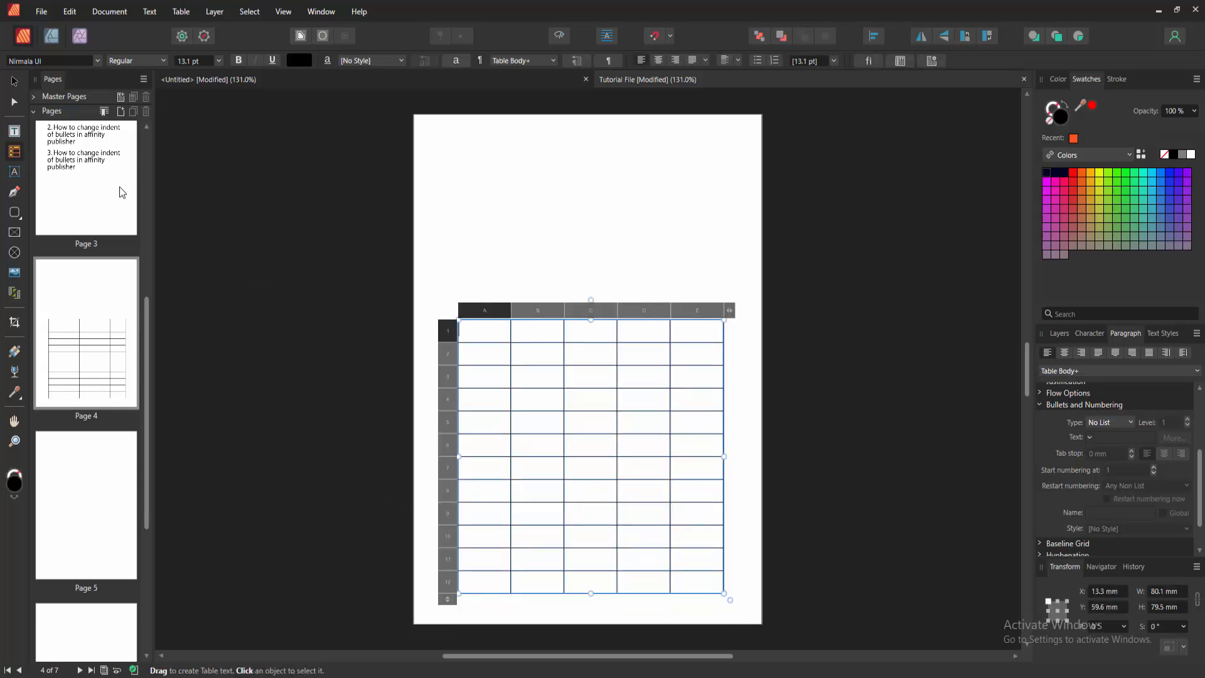
Copy the tall table, paste it onto page 5 and move it to the page top.
right_click(468, 323)
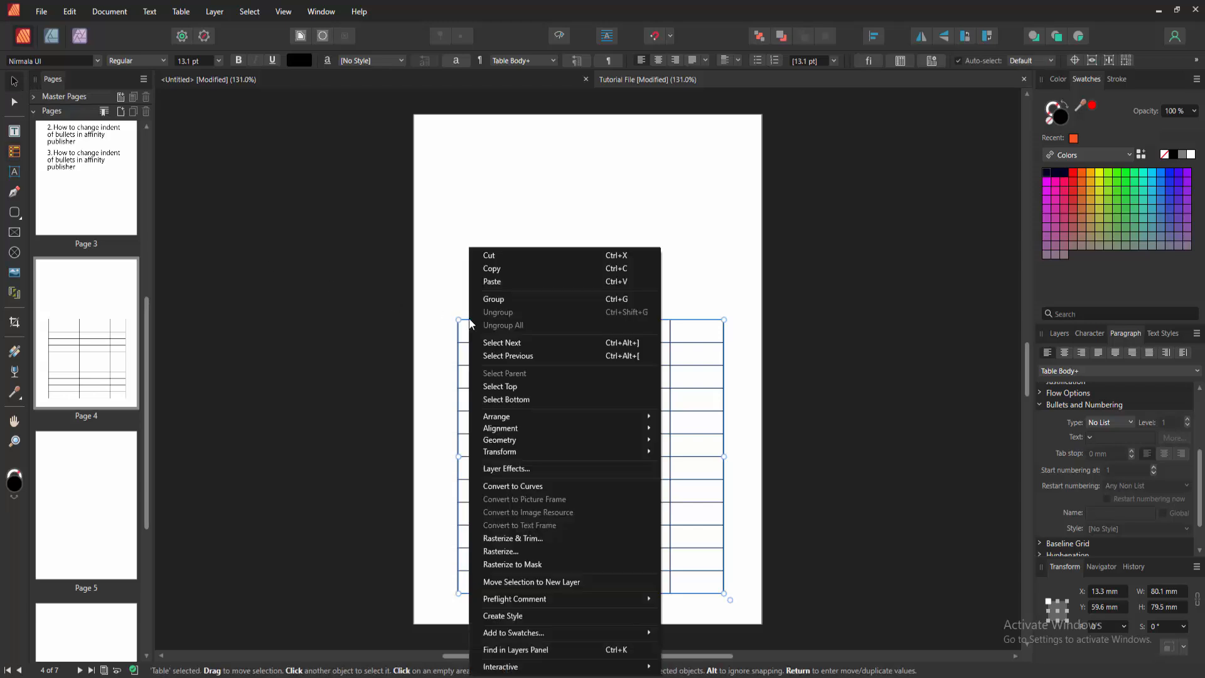
left_click(131, 535)
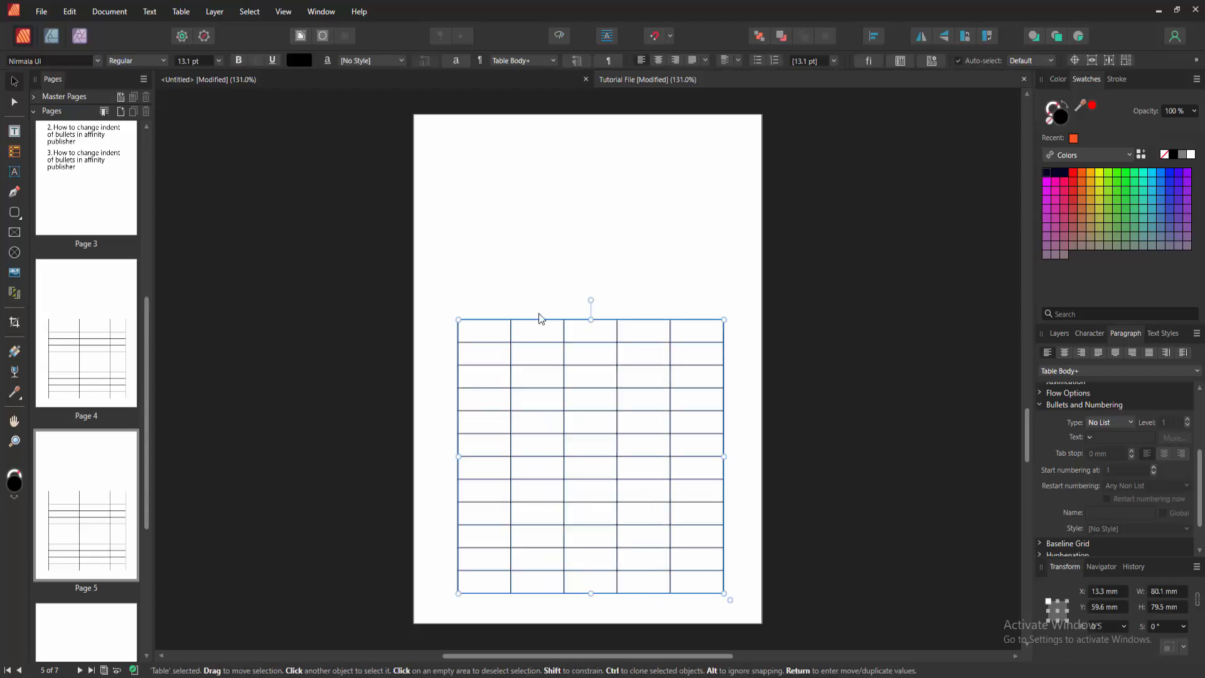
left_click_drag(590, 453, 574, 268)
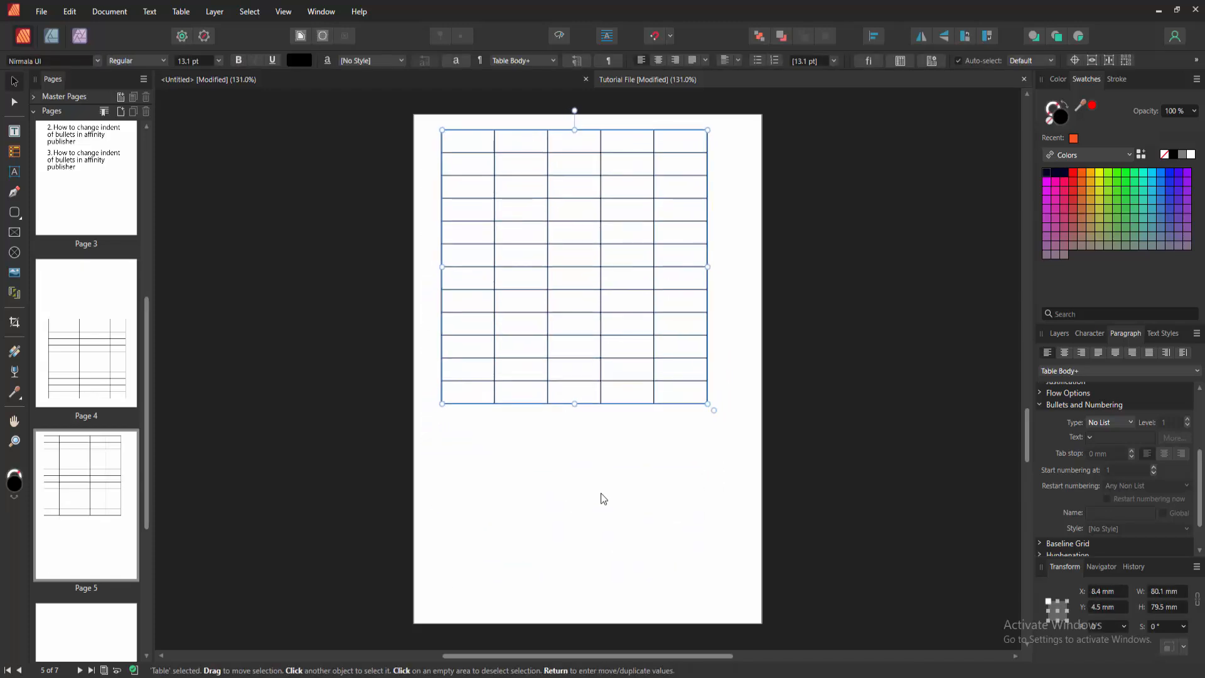